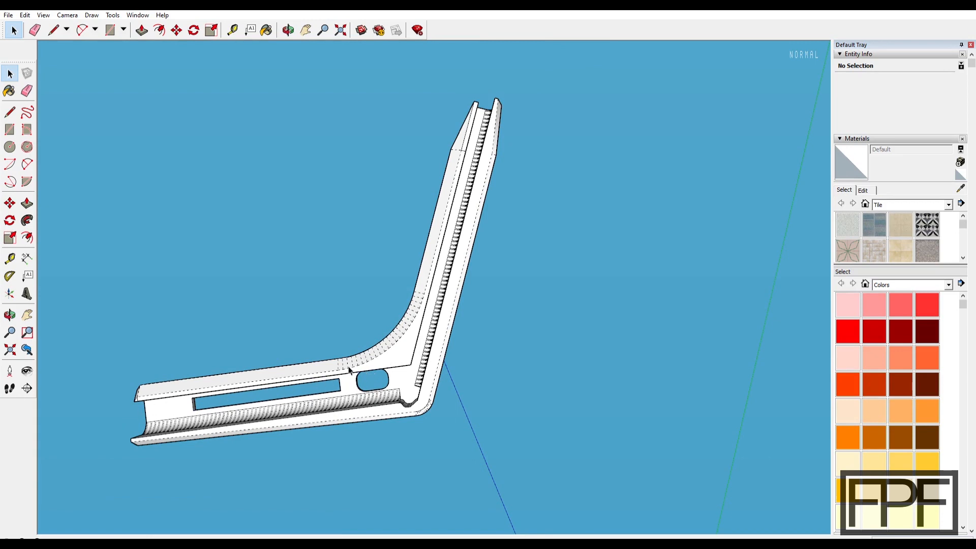
{"action": "mouse_move", "coordinate": [426, 344]}
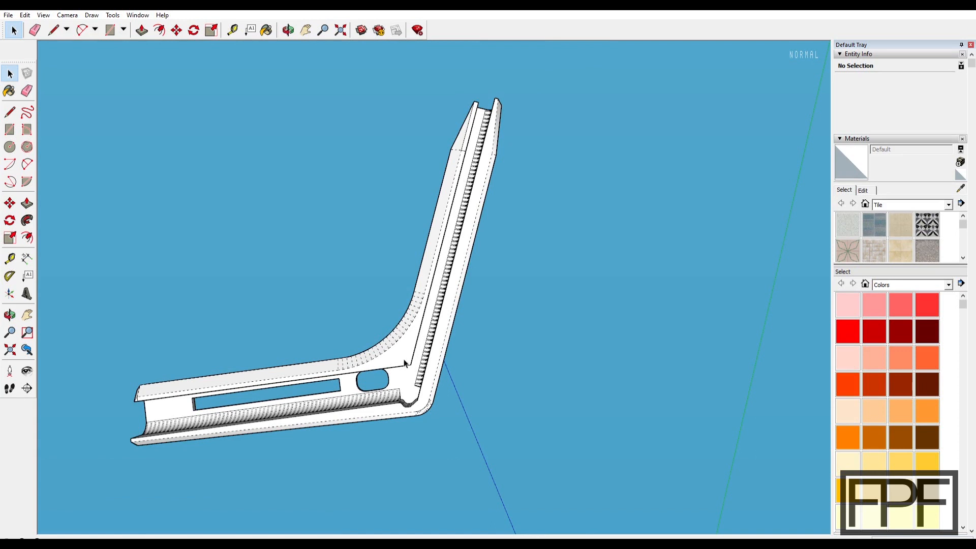
{"action": "mouse_move", "coordinate": [245, 379]}
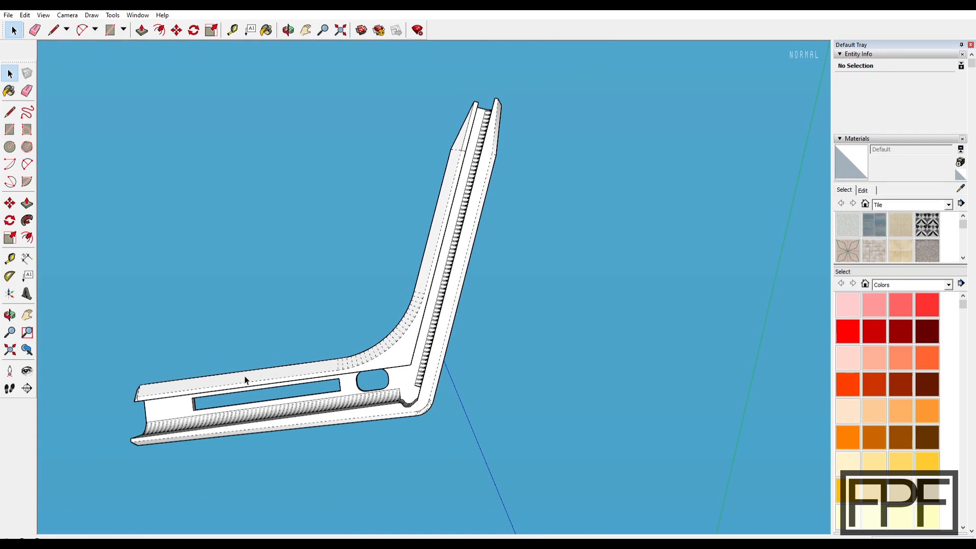
{"action": "mouse_move", "coordinate": [423, 346]}
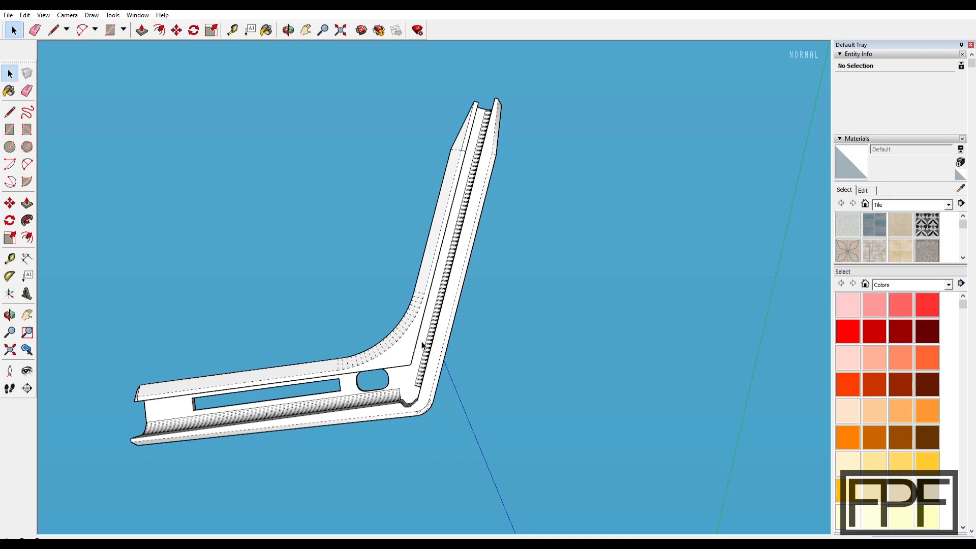
{"action": "mouse_move", "coordinate": [409, 366]}
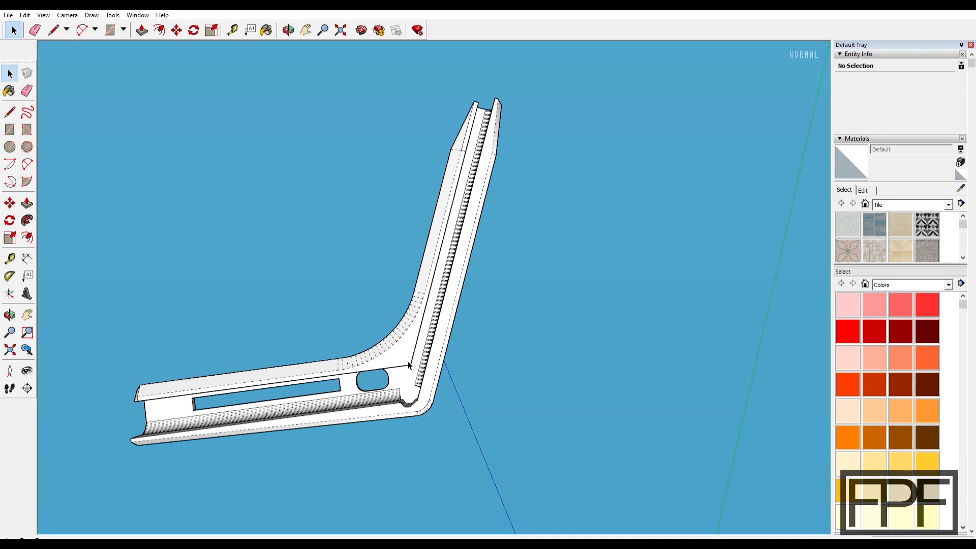
- Zoom toward the brace's bend to inspect the vent cutouts and edge thickness from below
{"action": "scroll", "scroll_direction": "up", "scroll_amount": 3}
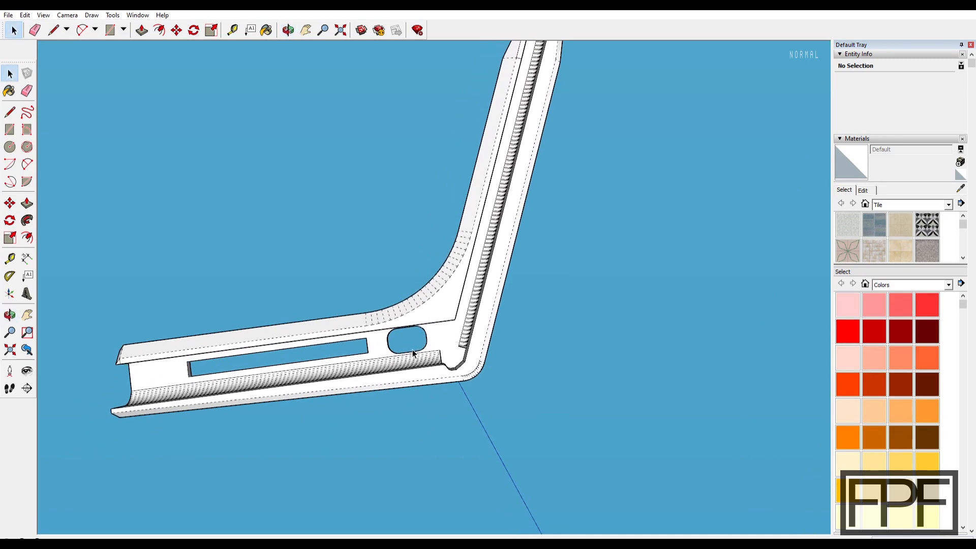
{"action": "mouse_move", "coordinate": [470, 296]}
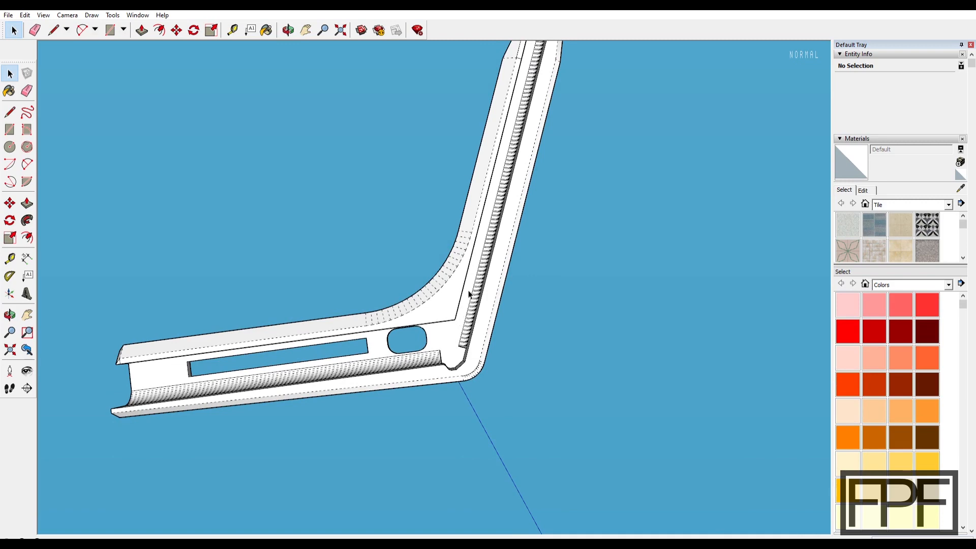
{"action": "mouse_move", "coordinate": [448, 356]}
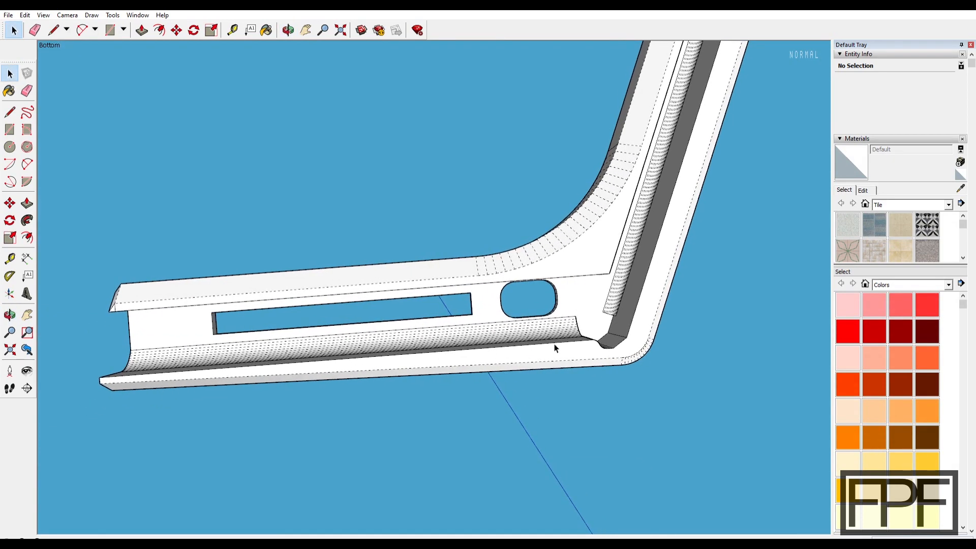
{"action": "mouse_move", "coordinate": [481, 361]}
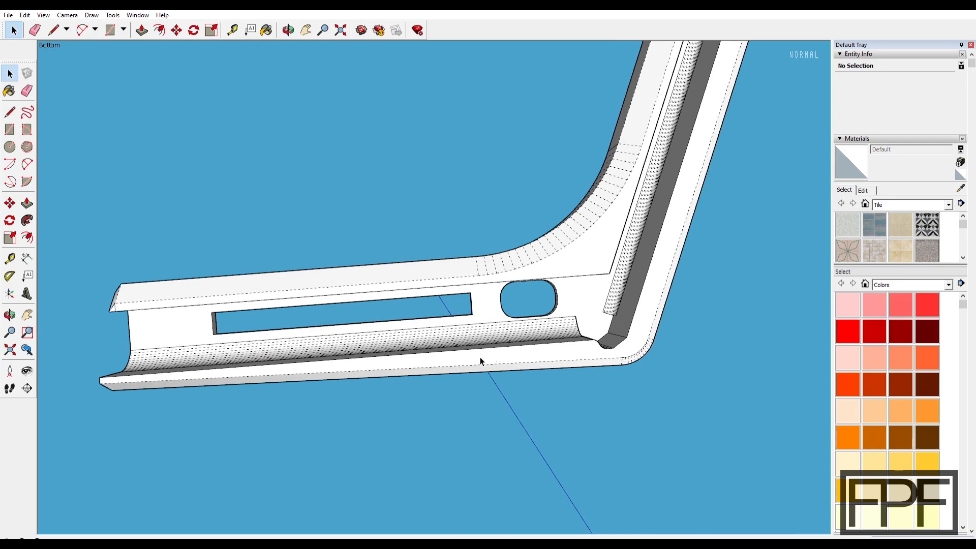
{"action": "mouse_move", "coordinate": [428, 356]}
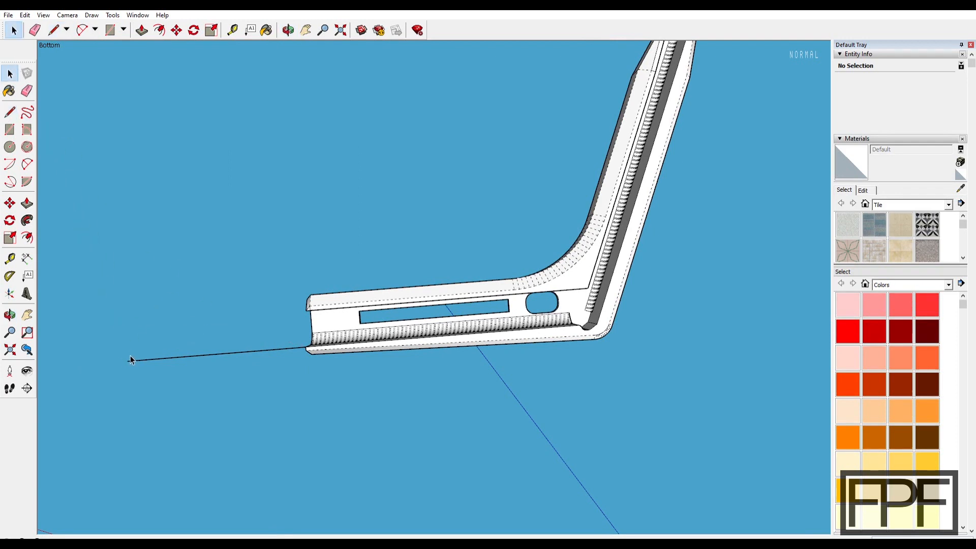
{"action": "mouse_move", "coordinate": [103, 359]}
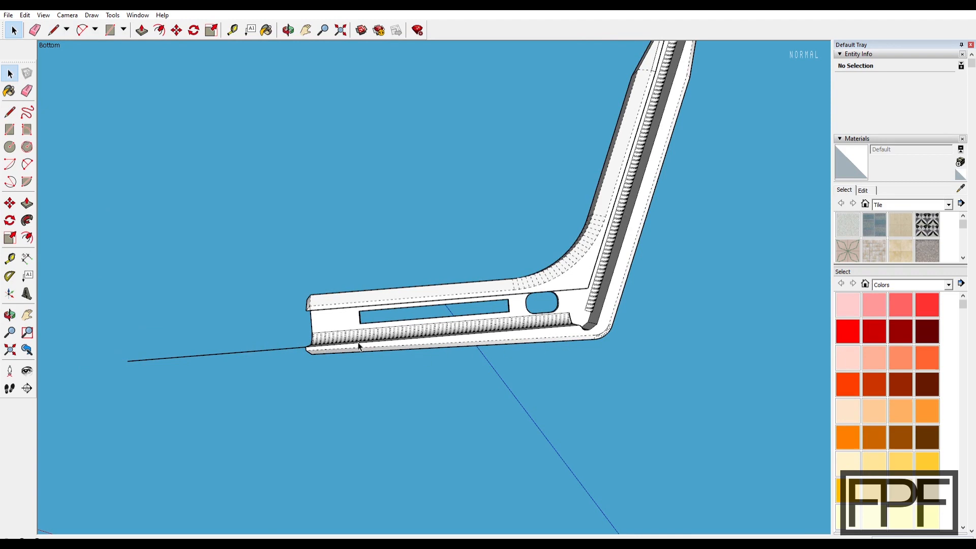
{"action": "mouse_move", "coordinate": [421, 349]}
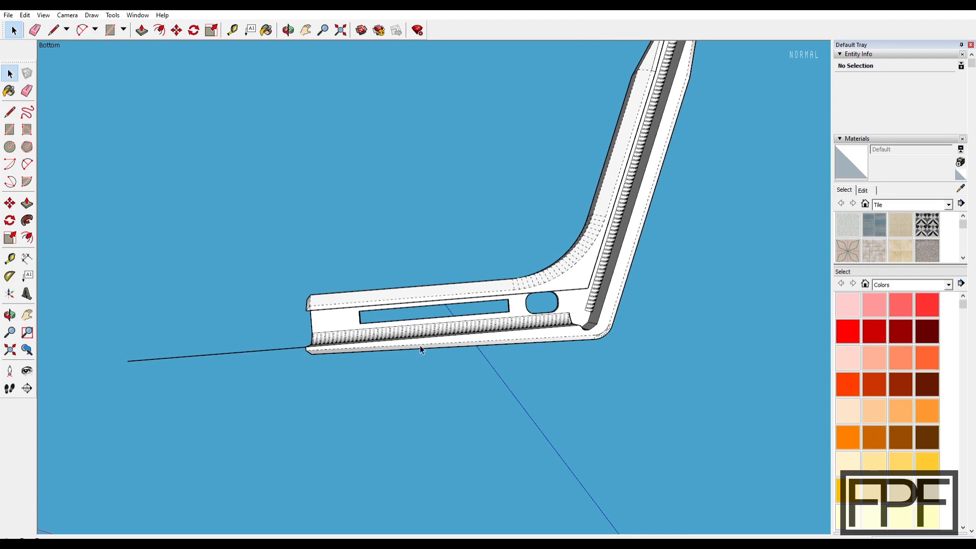
{"action": "mouse_move", "coordinate": [149, 346]}
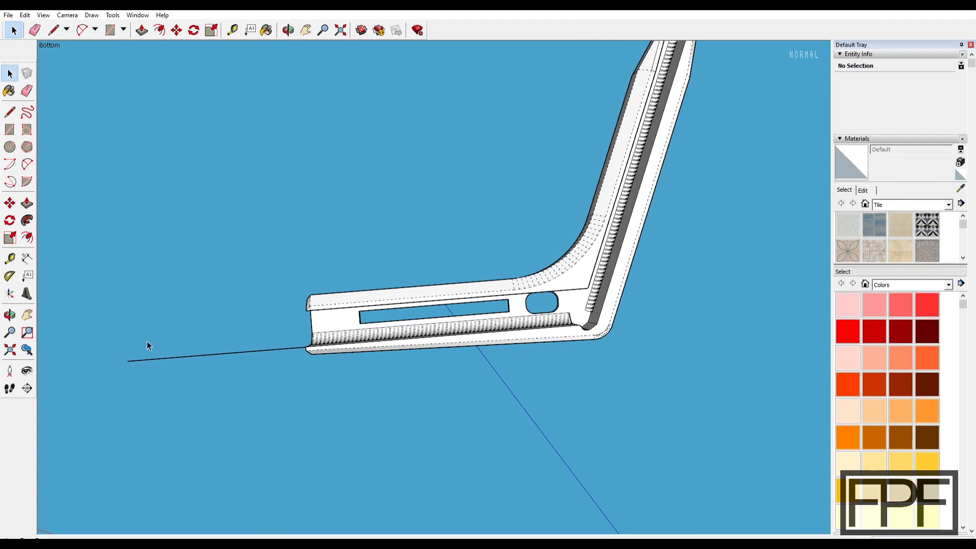
{"action": "mouse_move", "coordinate": [112, 349]}
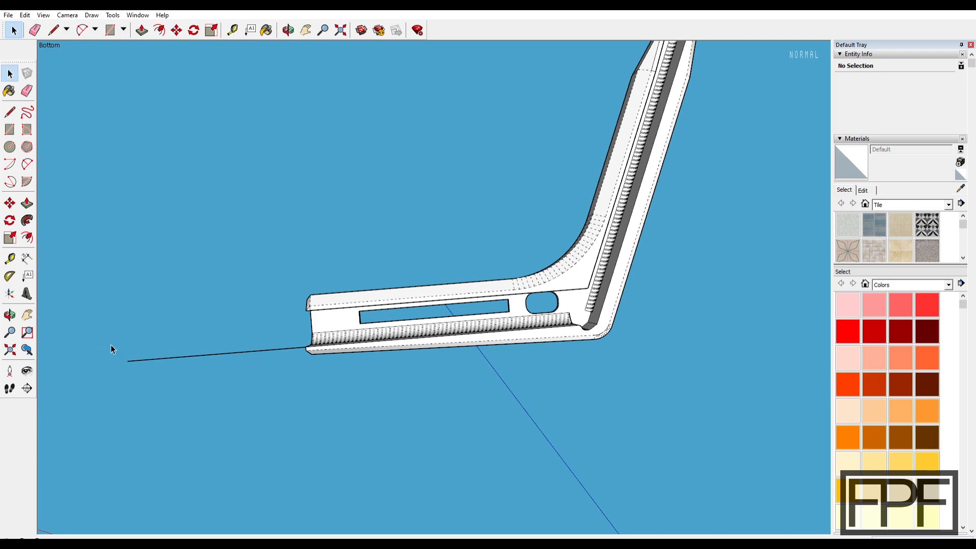
{"action": "mouse_move", "coordinate": [144, 297]}
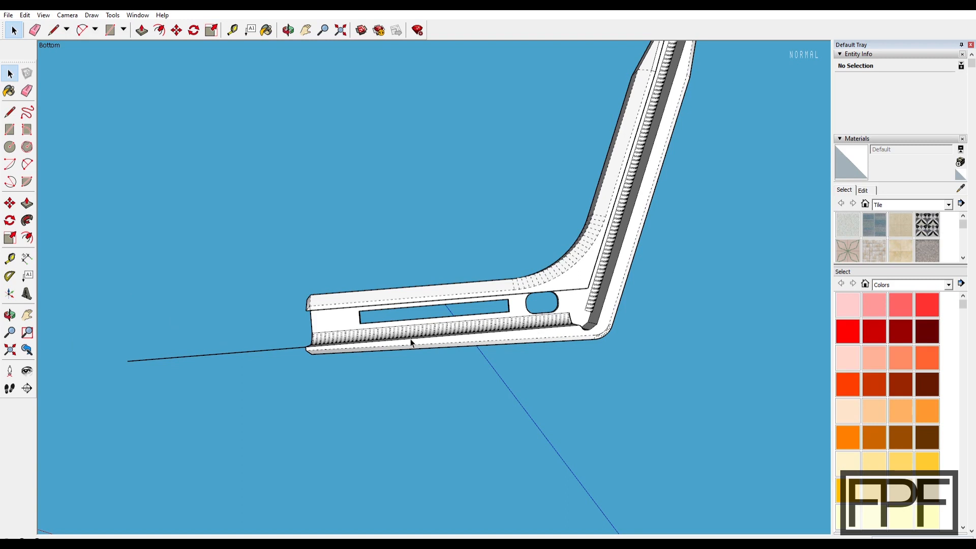
{"action": "mouse_move", "coordinate": [349, 333]}
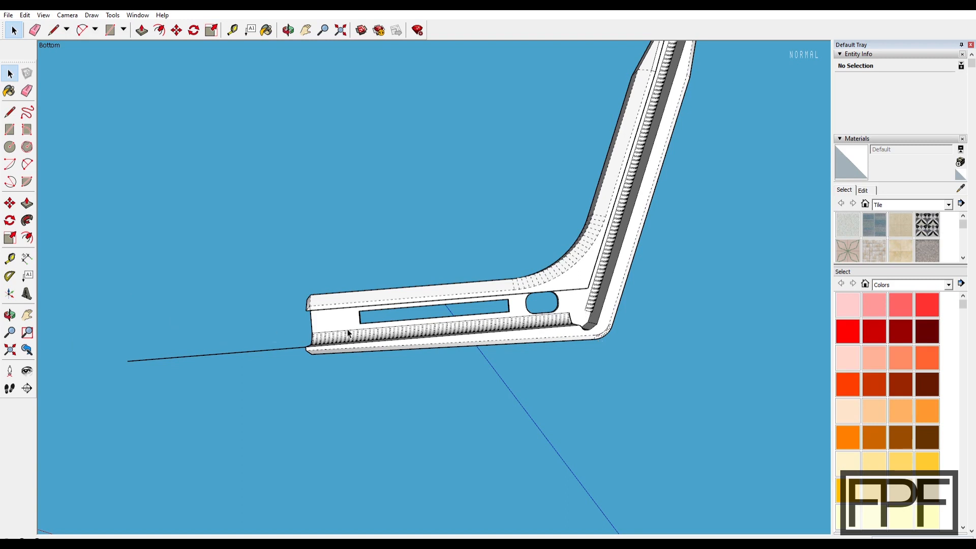
{"action": "mouse_move", "coordinate": [208, 340]}
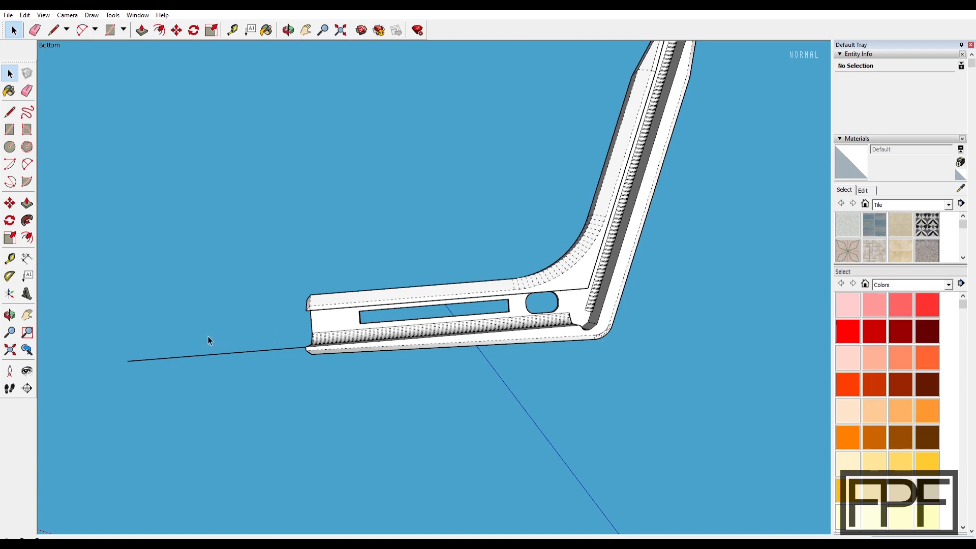
{"action": "mouse_move", "coordinate": [348, 348]}
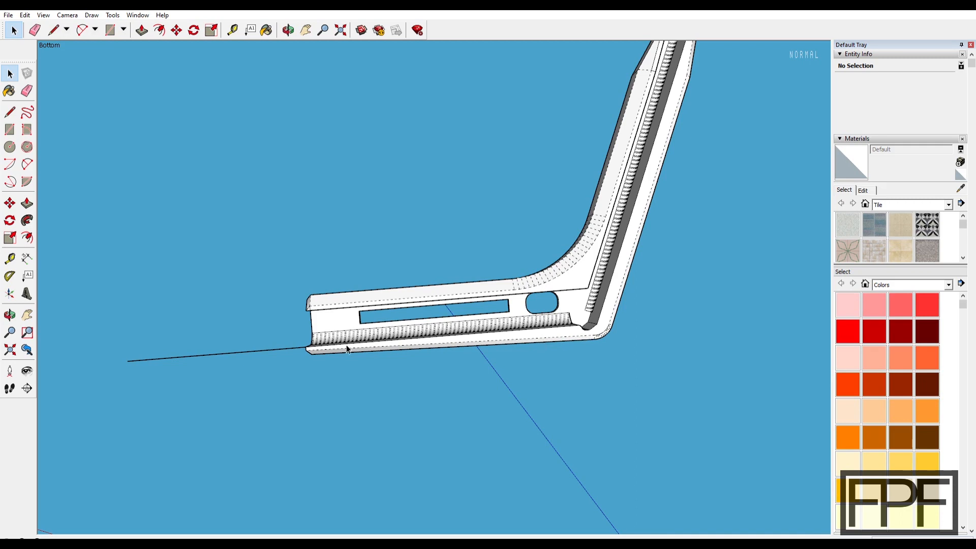
{"action": "mouse_move", "coordinate": [553, 337]}
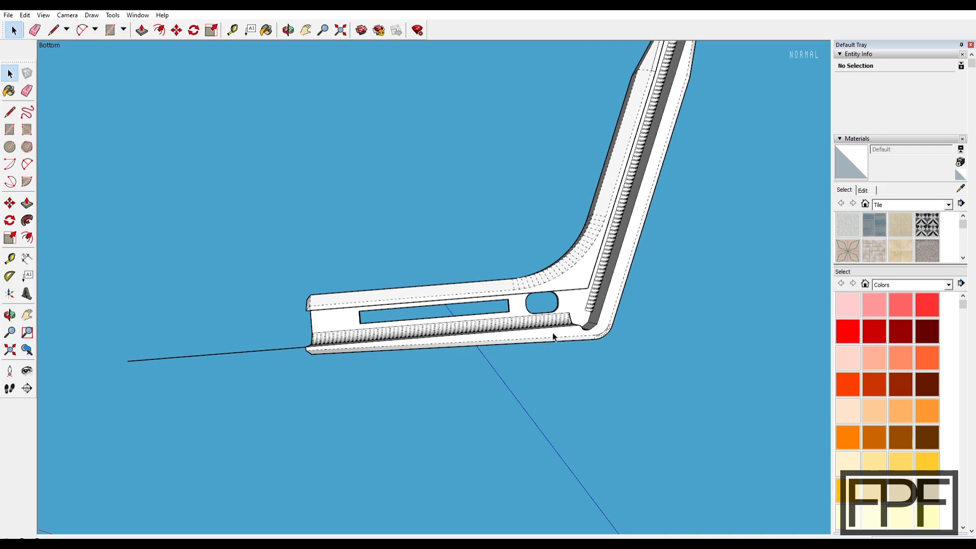
{"action": "mouse_move", "coordinate": [519, 328]}
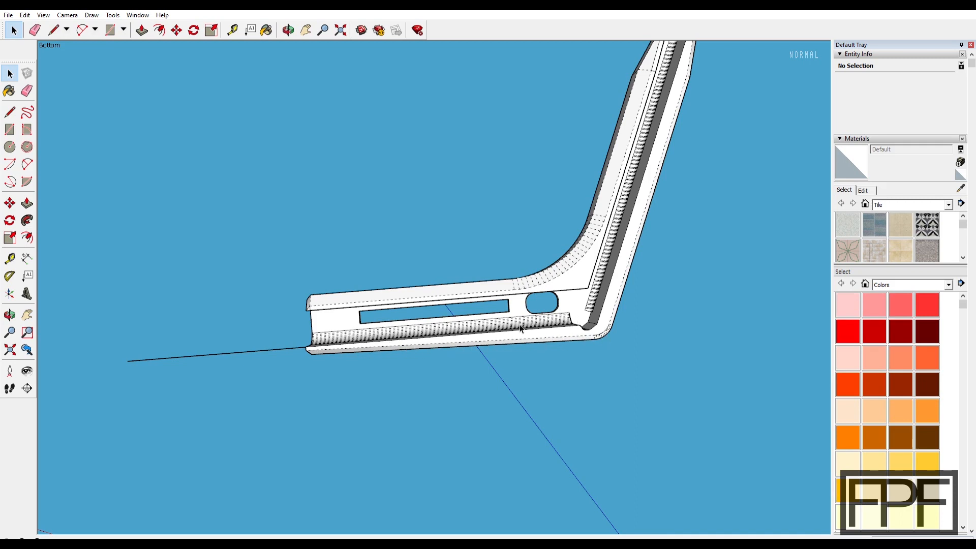
{"action": "mouse_move", "coordinate": [261, 348]}
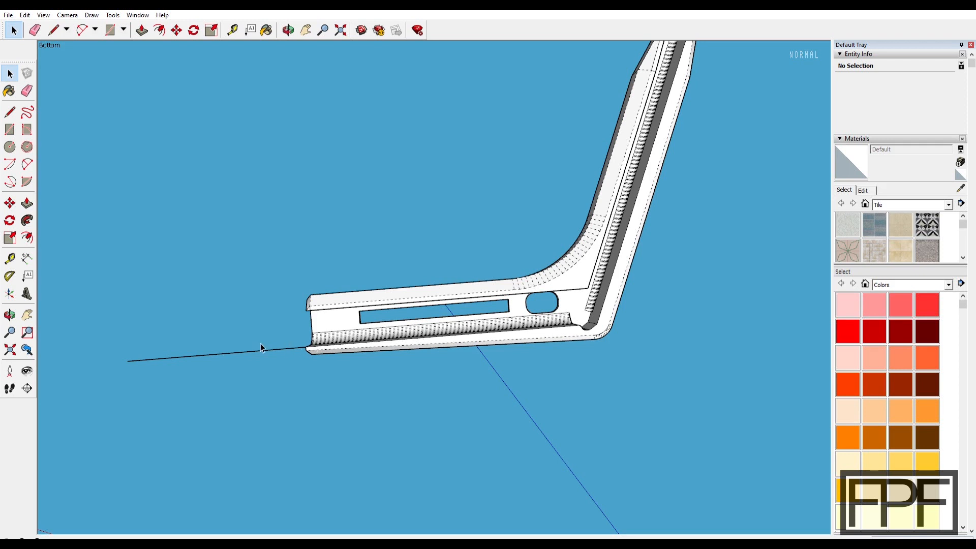
{"action": "mouse_move", "coordinate": [118, 364]}
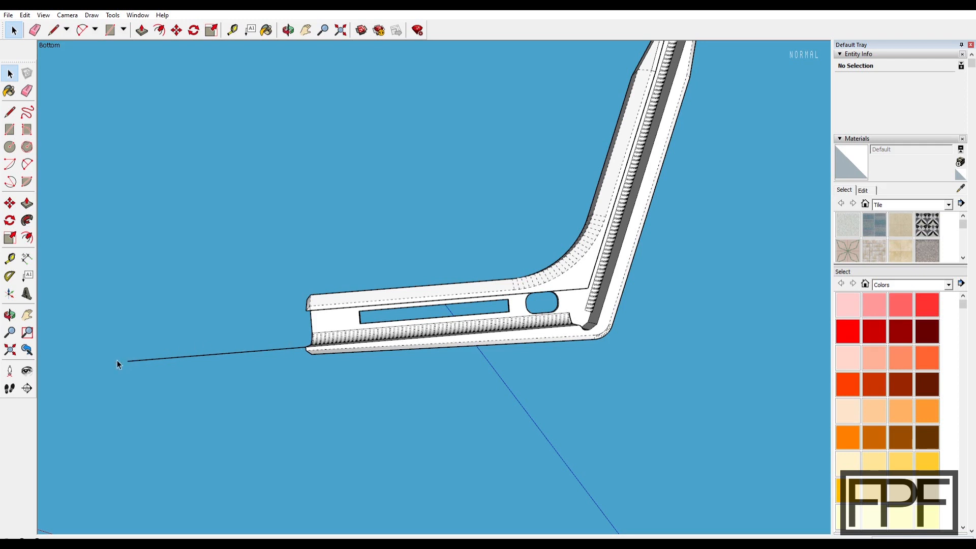
{"action": "mouse_move", "coordinate": [138, 360]}
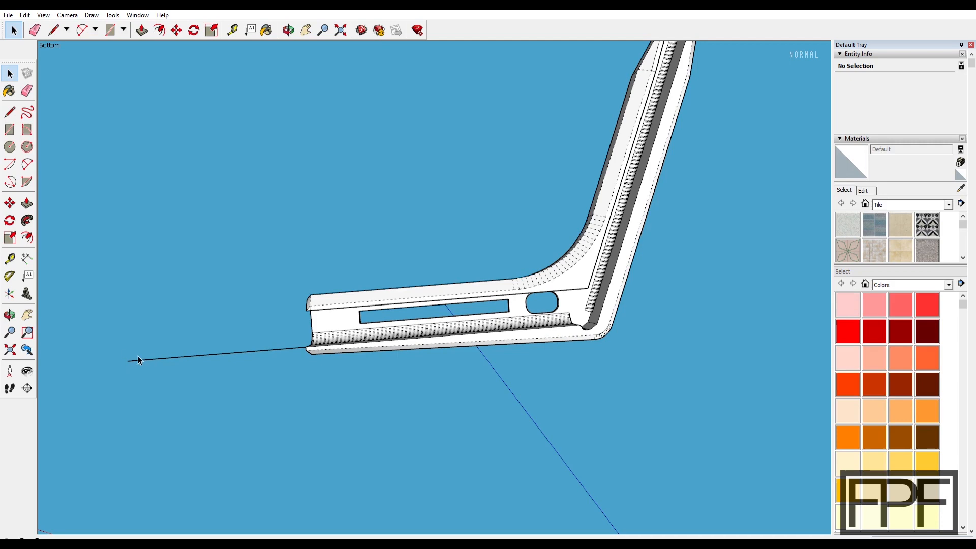
{"action": "mouse_move", "coordinate": [460, 397]}
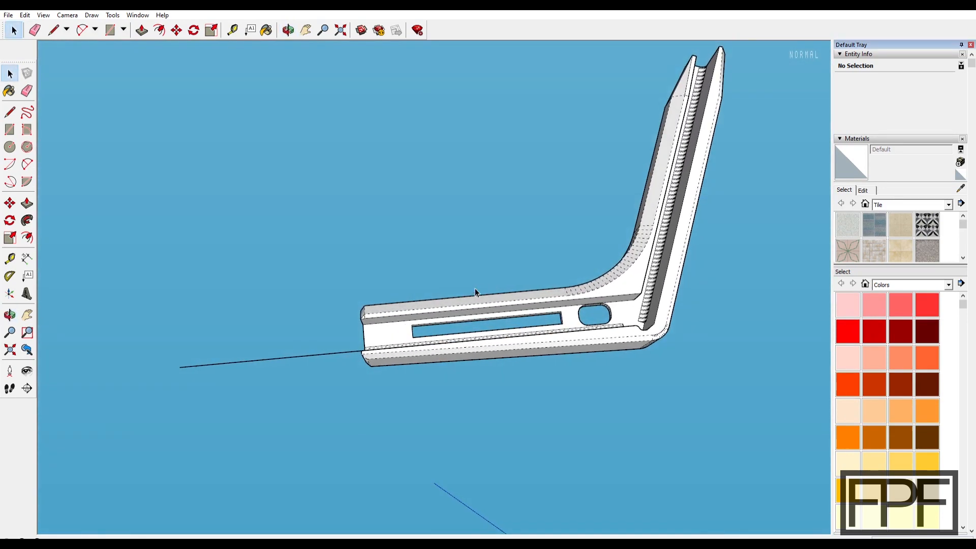
{"action": "mouse_move", "coordinate": [252, 319]}
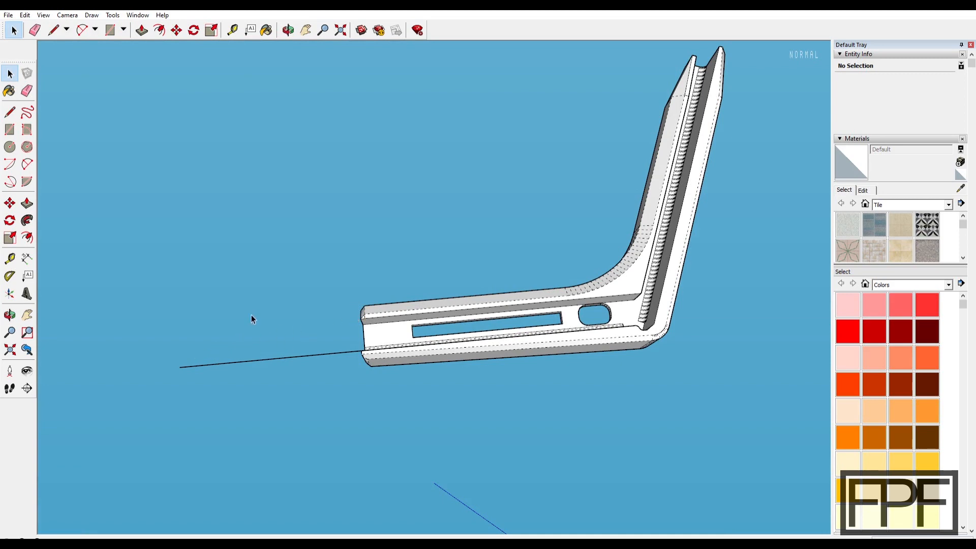
{"action": "mouse_move", "coordinate": [546, 285]}
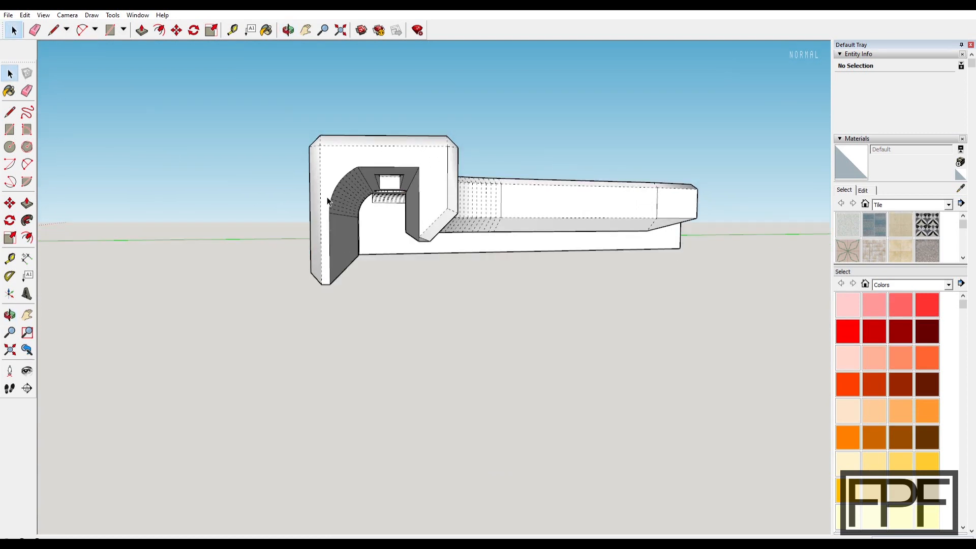
{"action": "mouse_move", "coordinate": [541, 243]}
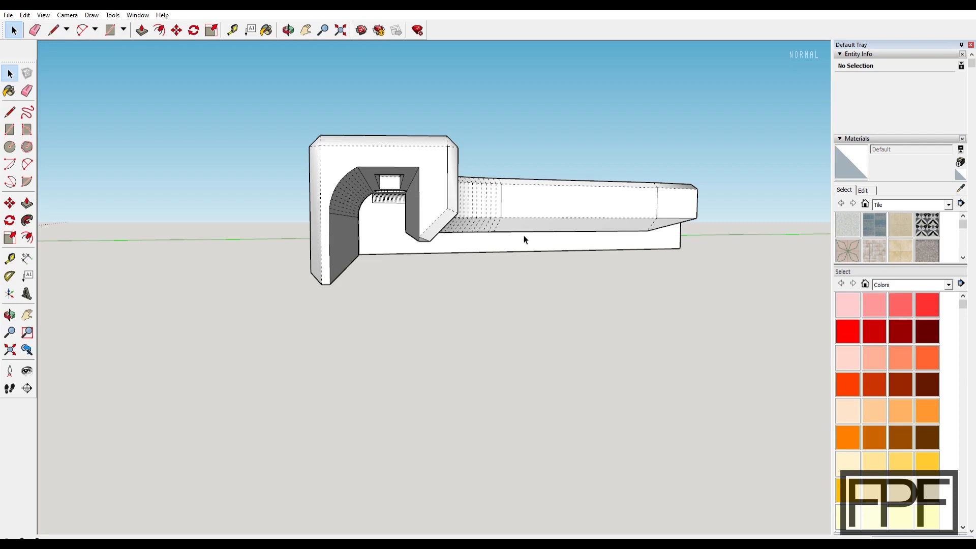
{"action": "mouse_move", "coordinate": [326, 249]}
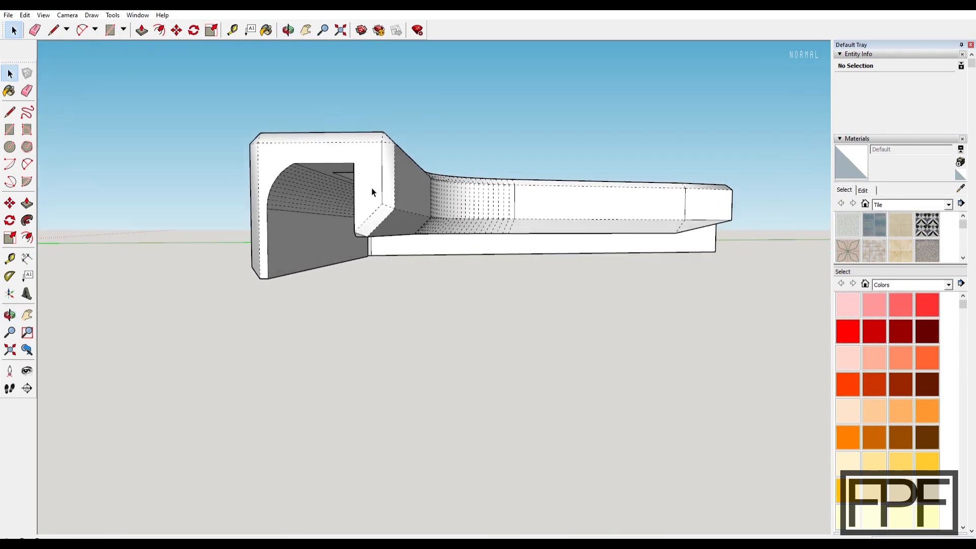
{"action": "mouse_move", "coordinate": [402, 163]}
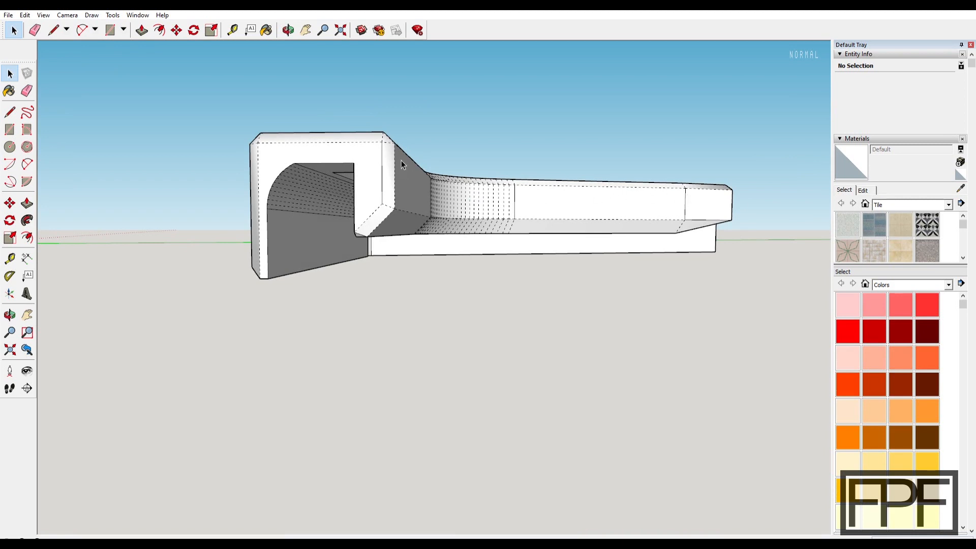
{"action": "mouse_move", "coordinate": [403, 203]}
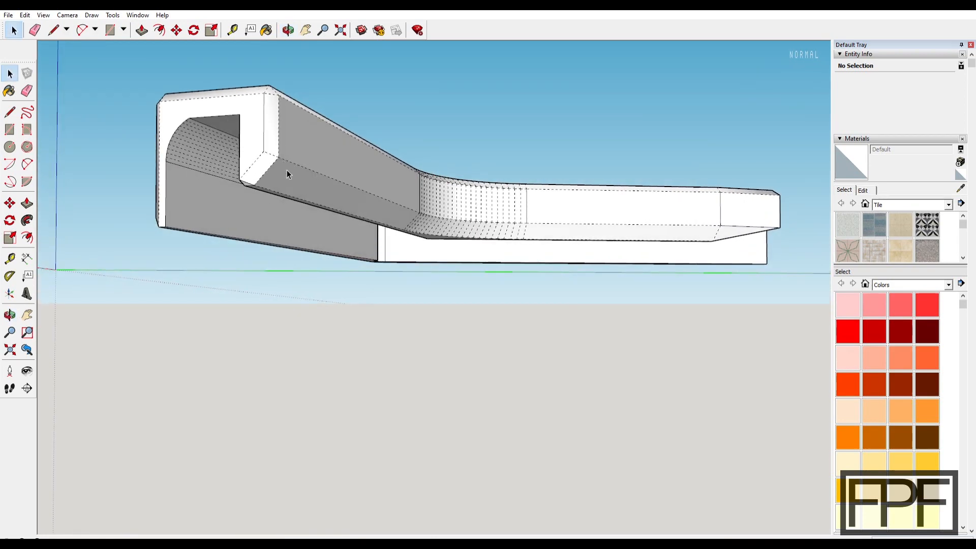
{"action": "mouse_move", "coordinate": [309, 156]}
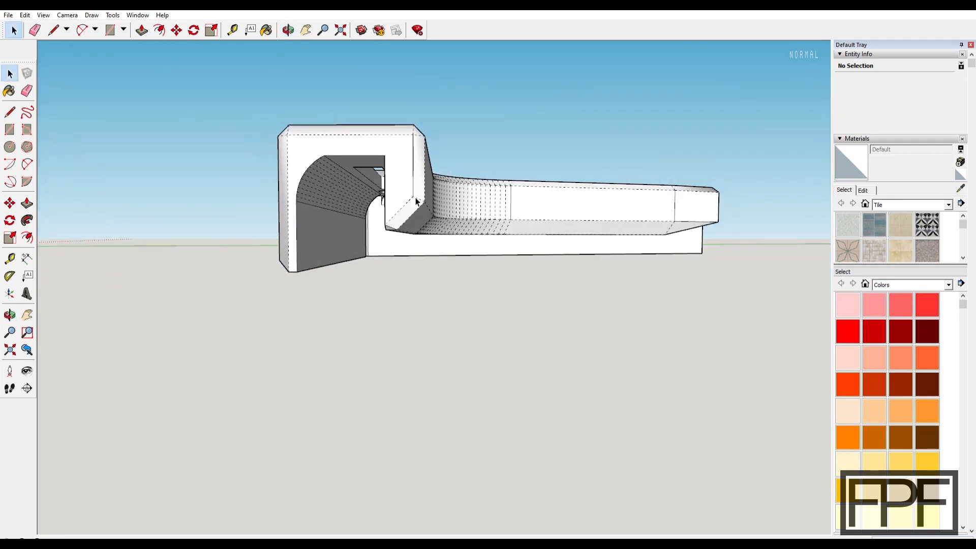
{"action": "mouse_move", "coordinate": [388, 238]}
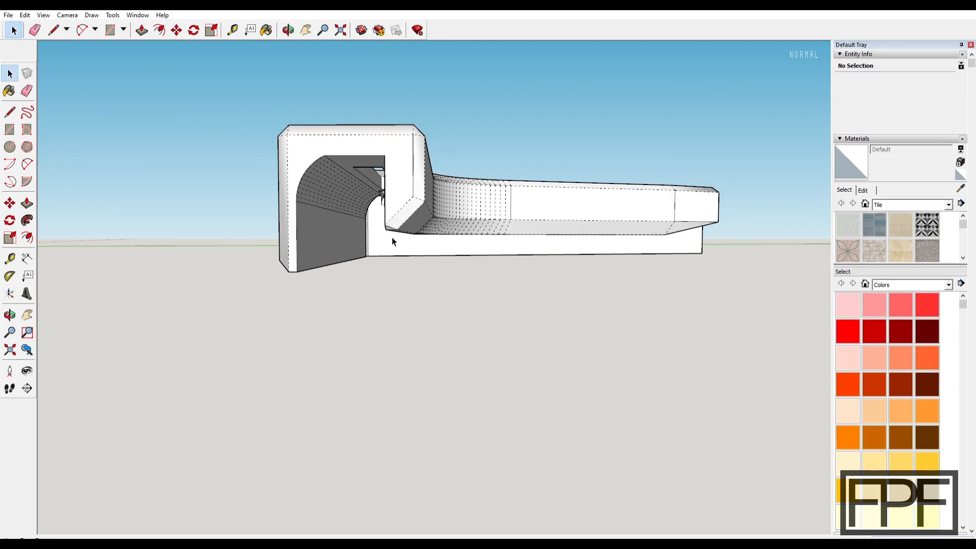
{"action": "mouse_move", "coordinate": [391, 240]}
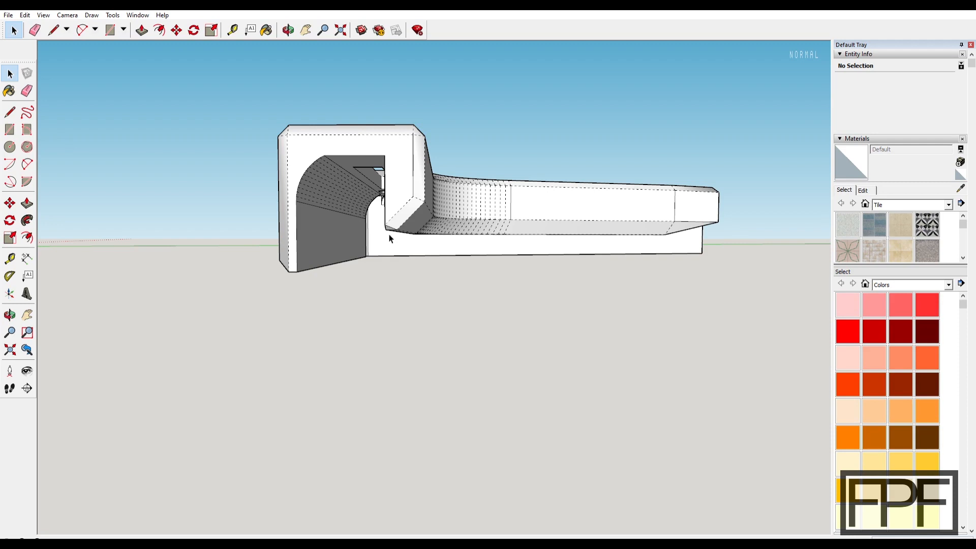
{"action": "mouse_move", "coordinate": [455, 223]}
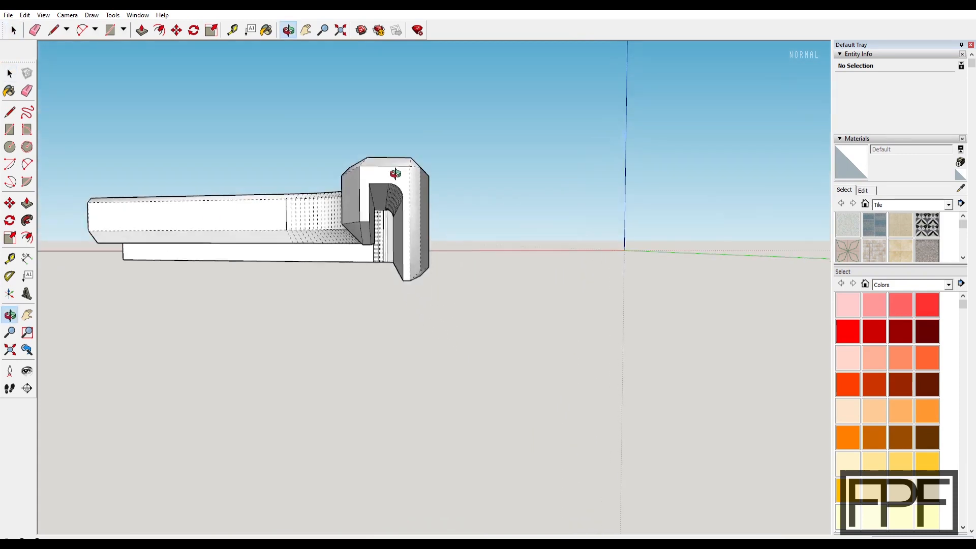
- Orbit the brace to the opposite side, revealing the curved inside of the channel end
{"action": "left_click_drag", "start_coordinate": [395, 173], "coordinate": [426, 164]}
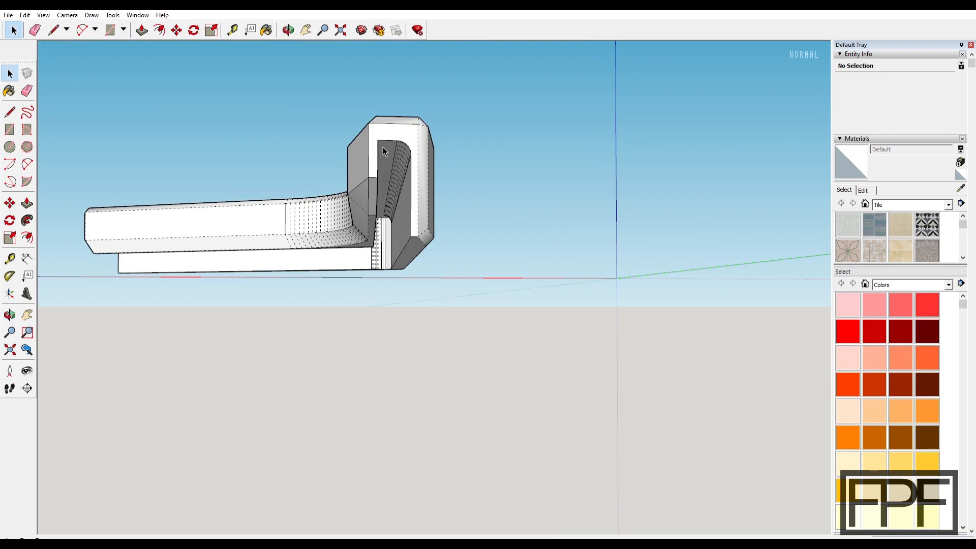
{"action": "mouse_move", "coordinate": [388, 143]}
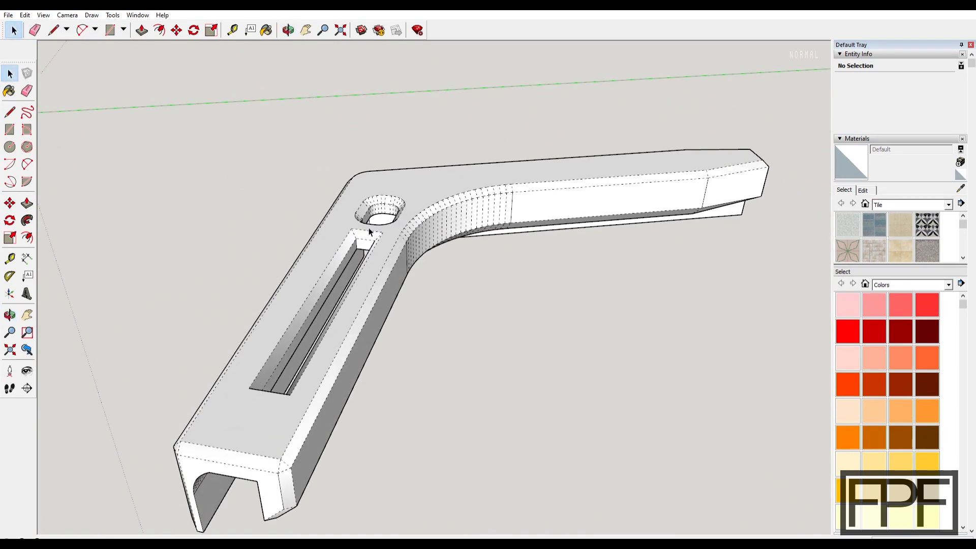
{"action": "mouse_move", "coordinate": [373, 216]}
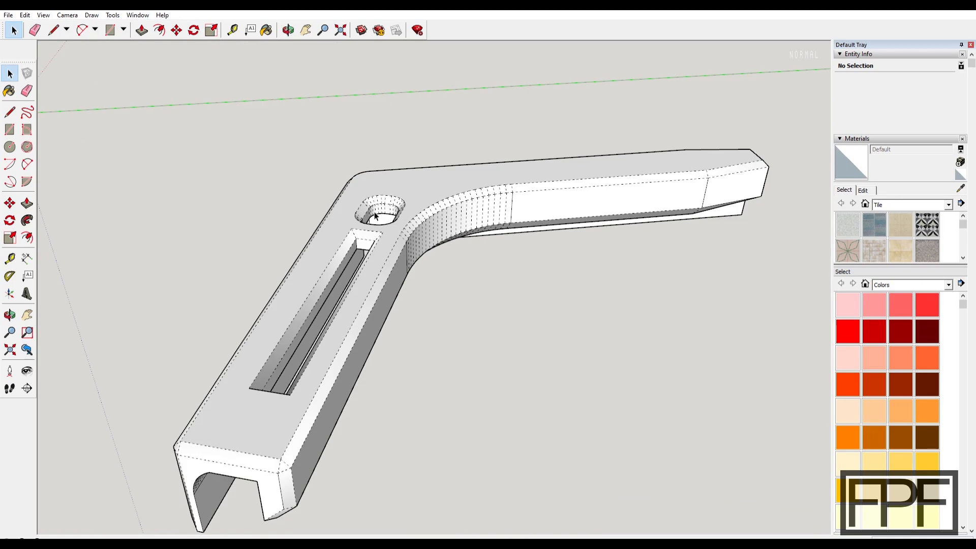
{"action": "mouse_move", "coordinate": [548, 239]}
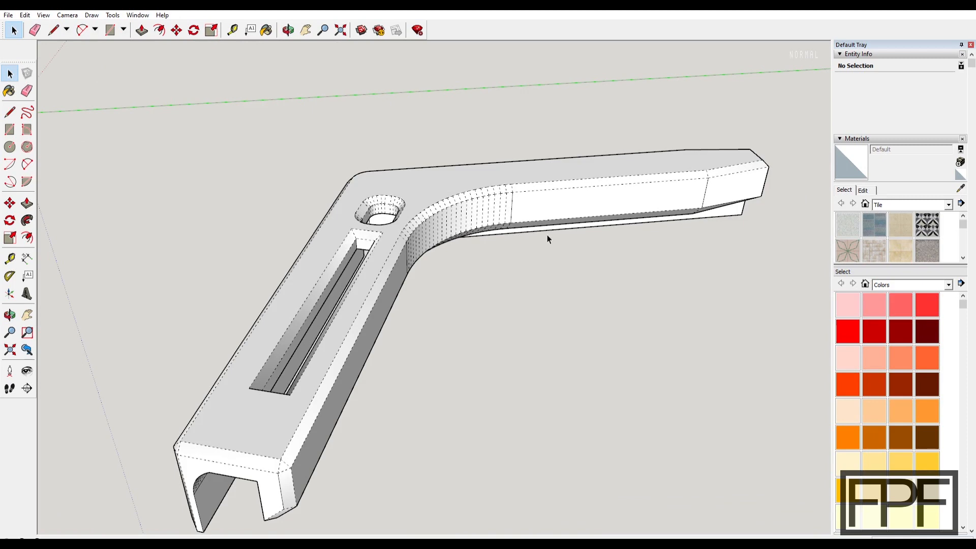